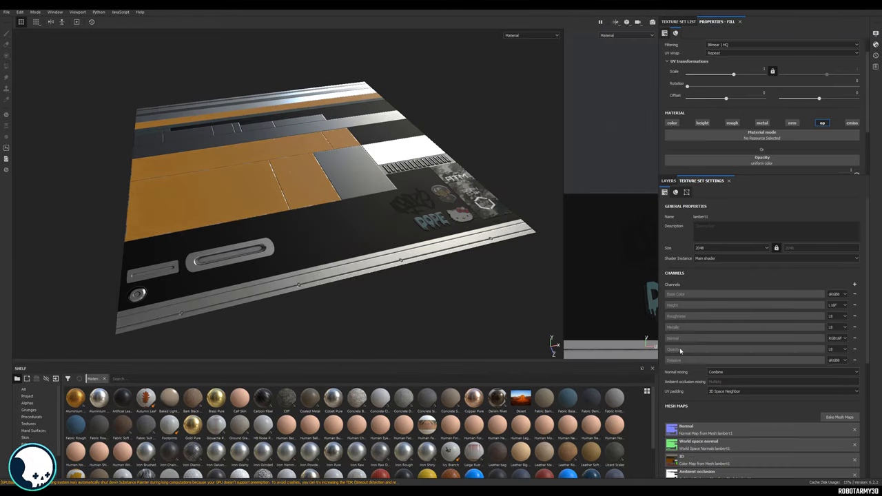
pyautogui.moveTo(793, 351)
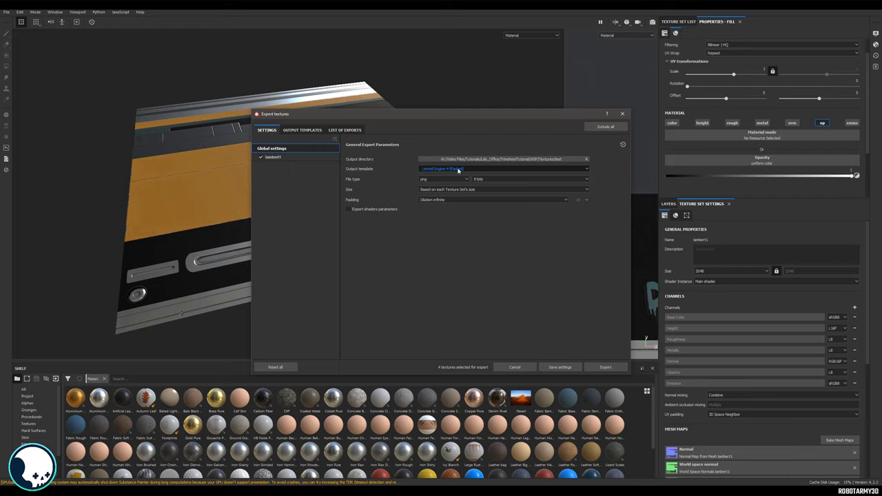
# Review the export file list and the Unreal Engine 4 (Packed) template's output maps
pyautogui.click(345, 129)
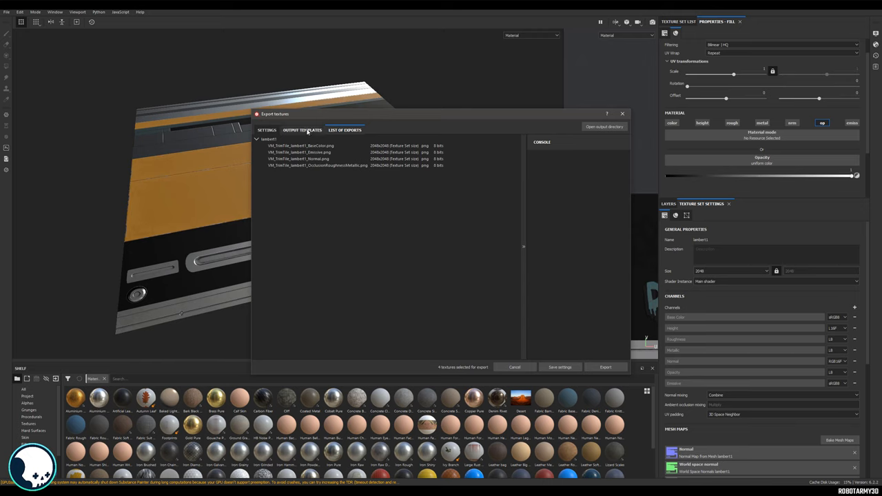
pyautogui.click(302, 129)
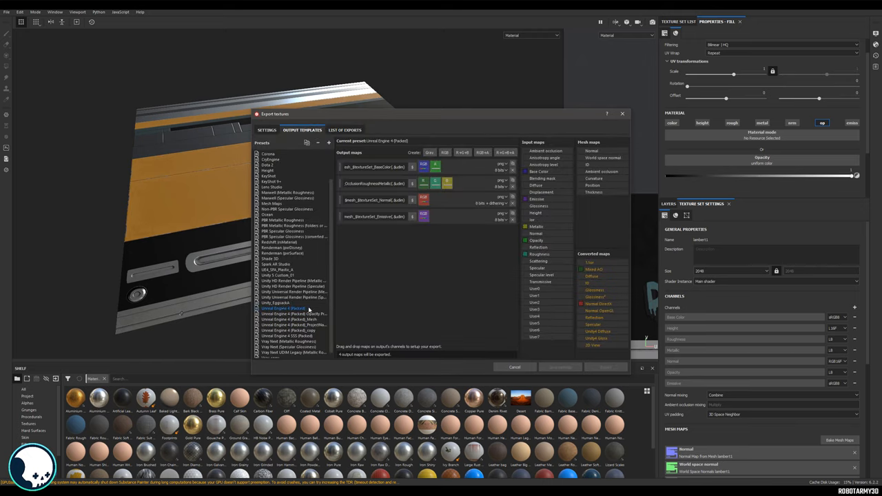
pyautogui.moveTo(350, 233)
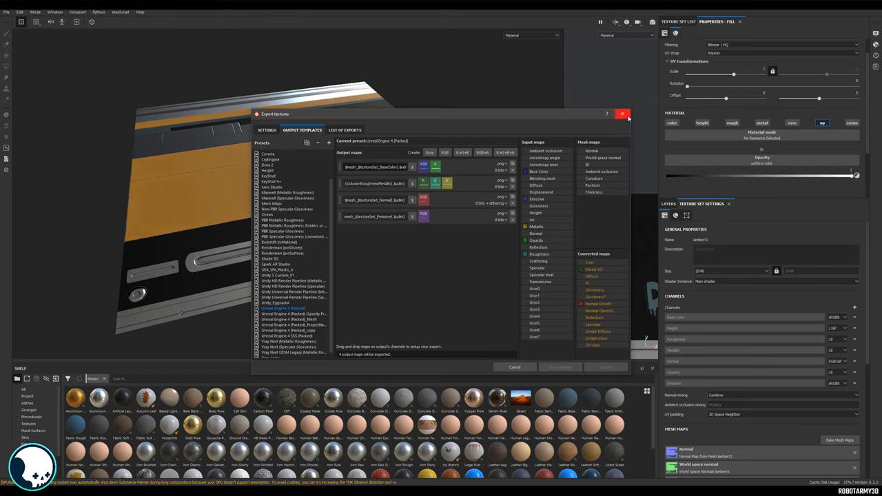
# Leave the export dialog and display only the Opacity channel on the model
pyautogui.click(623, 113)
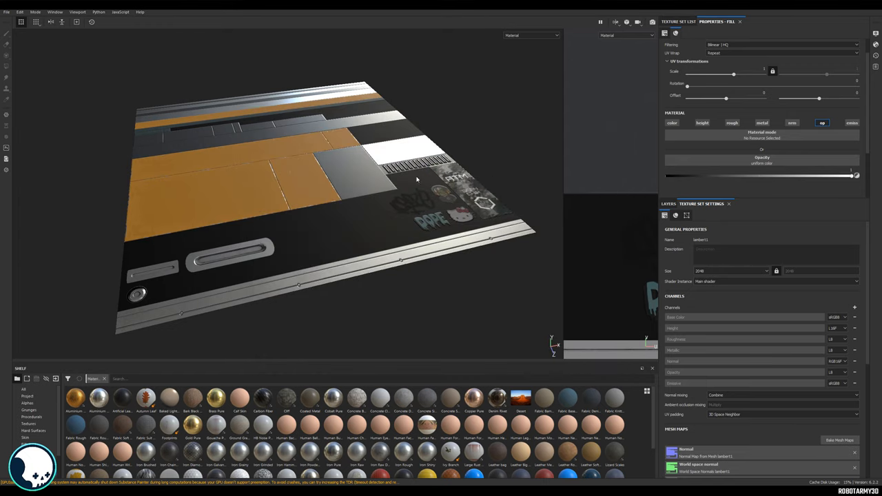
pyautogui.moveTo(466, 233)
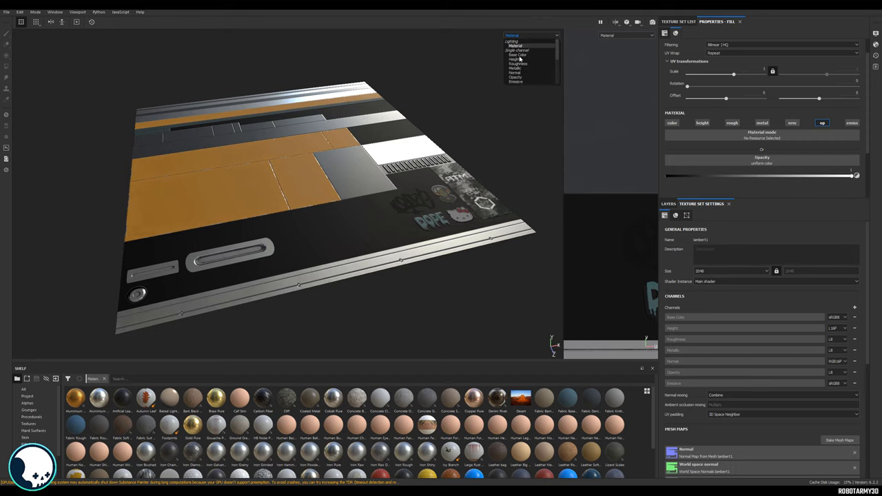
pyautogui.click(516, 81)
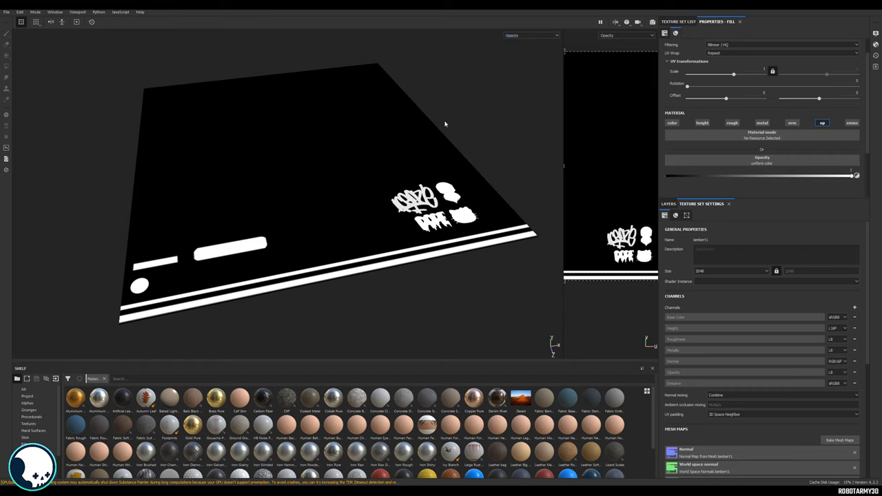
pyautogui.moveTo(284, 193)
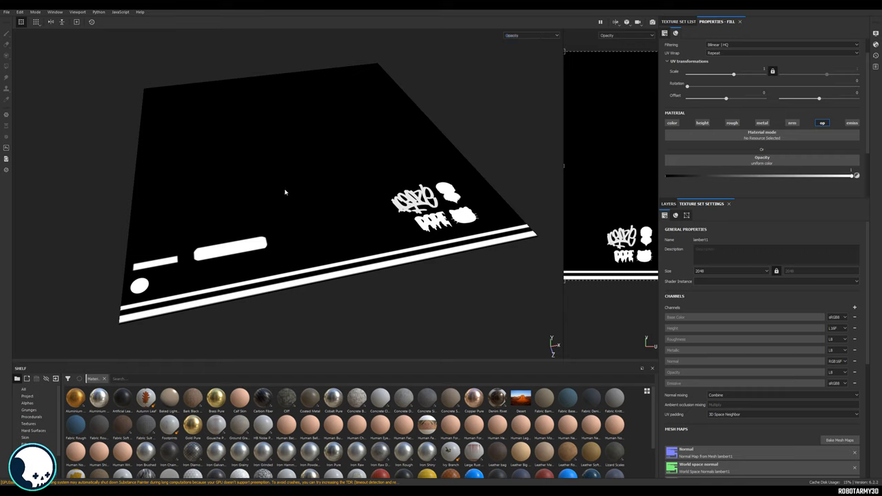
pyautogui.moveTo(295, 99)
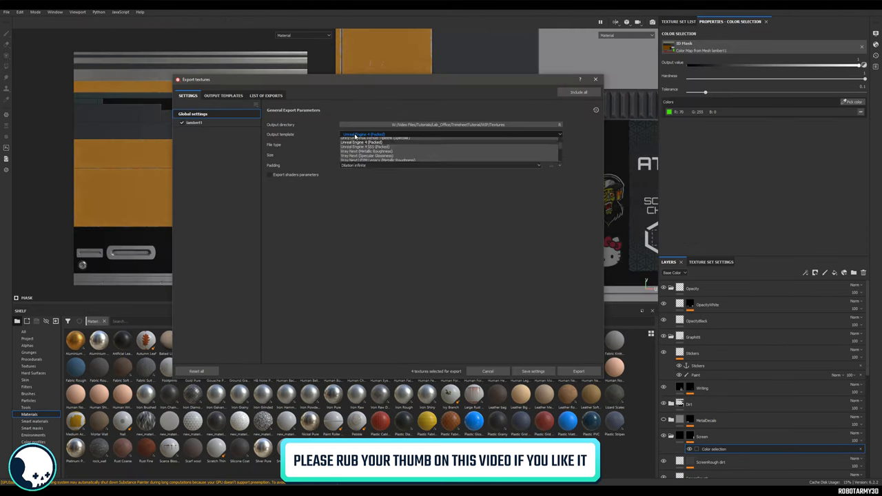
# Choose Unreal Engine 4 (Packed) as output template, check its file list, then view template definitions
pyautogui.click(364, 135)
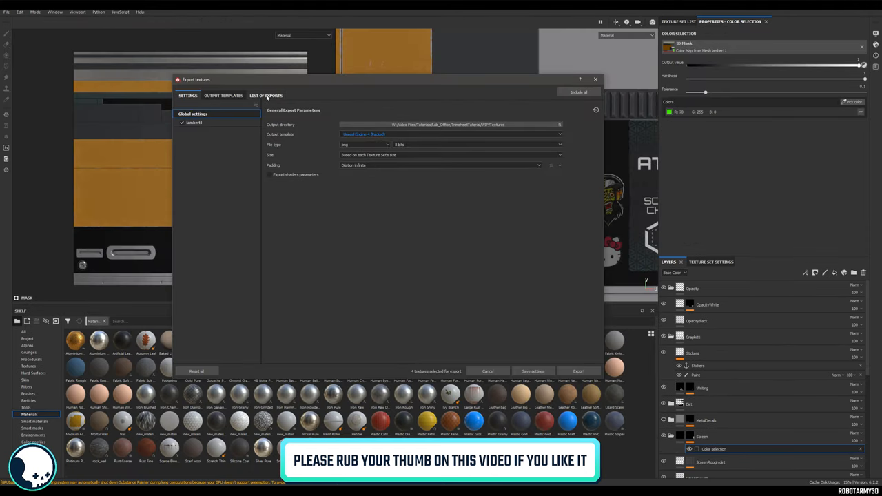
pyautogui.click(266, 95)
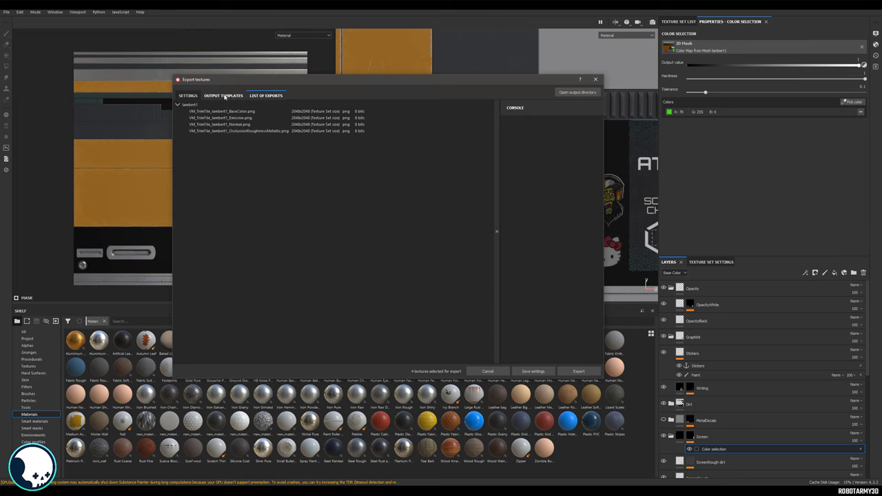
pyautogui.click(223, 95)
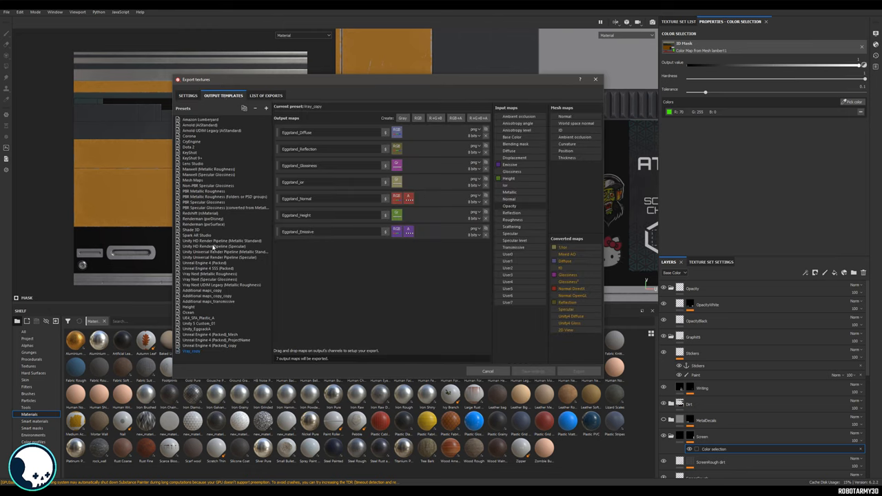
# Duplicate the Unreal Engine 4 (Packed) preset and add a new Gray output map ready for naming
pyautogui.click(204, 262)
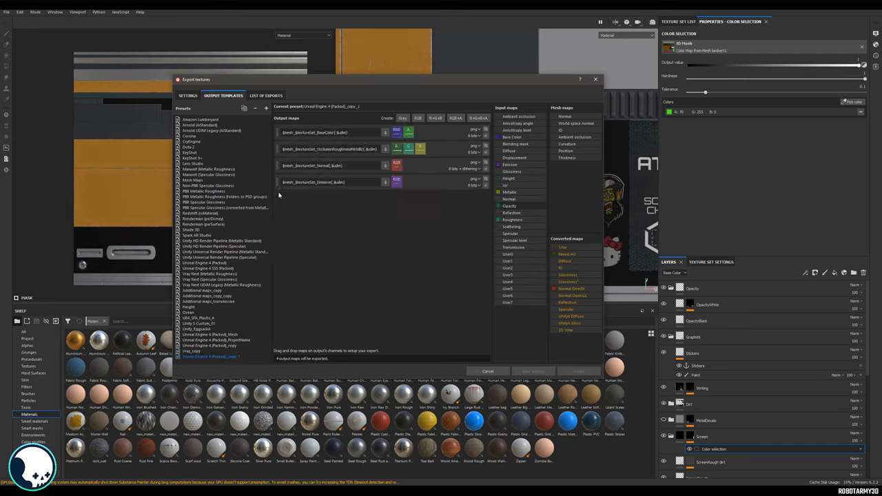
pyautogui.click(210, 355)
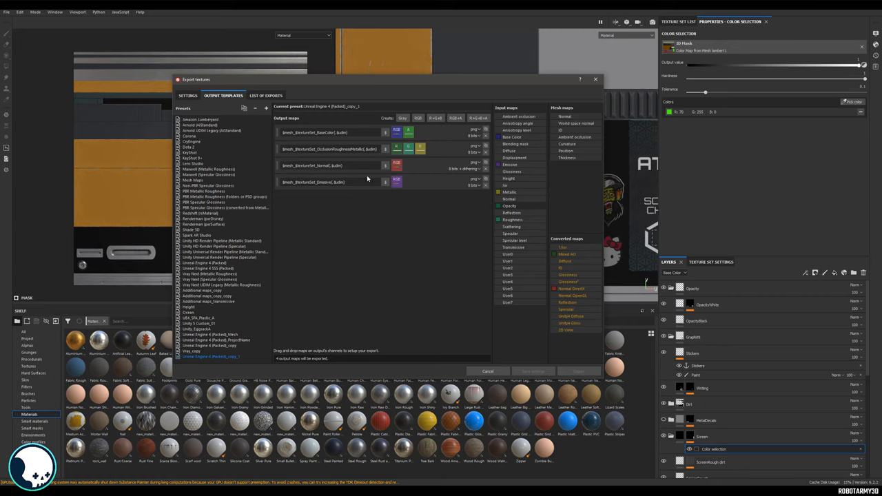
pyautogui.moveTo(419, 118)
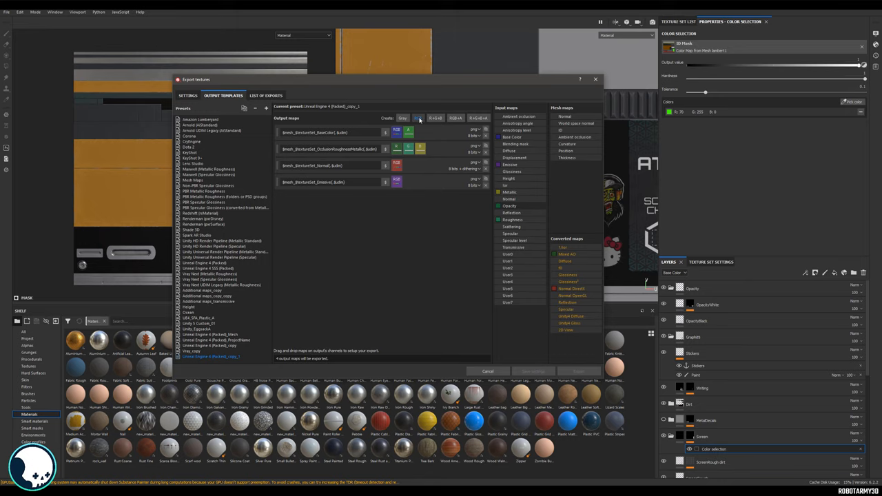
pyautogui.click(402, 119)
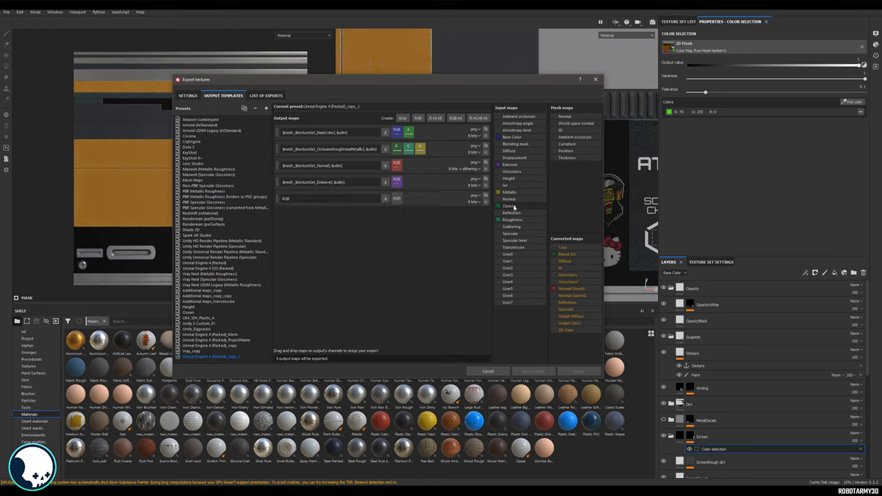
pyautogui.click(386, 199)
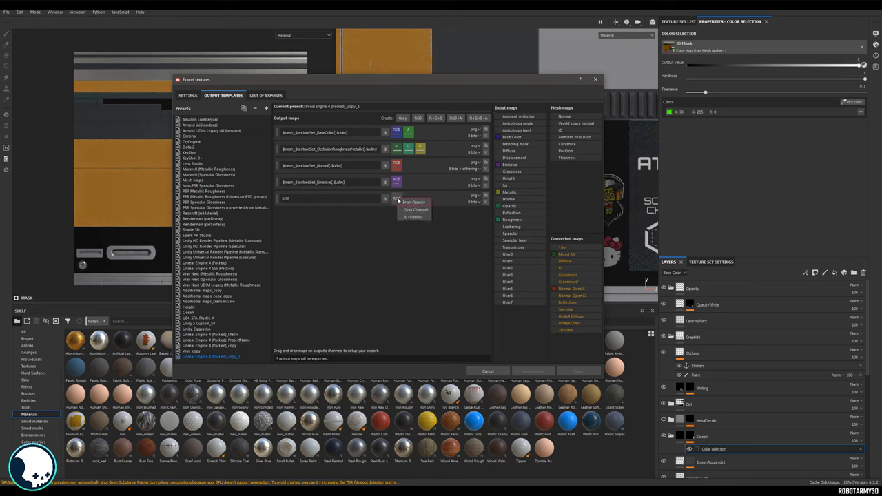
pyautogui.click(413, 201)
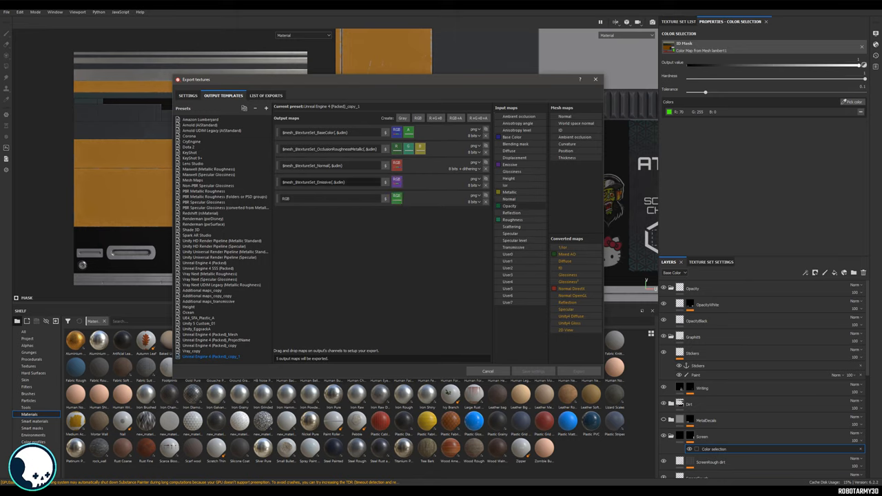
pyautogui.click(317, 182)
pyautogui.write('C(_$udim')
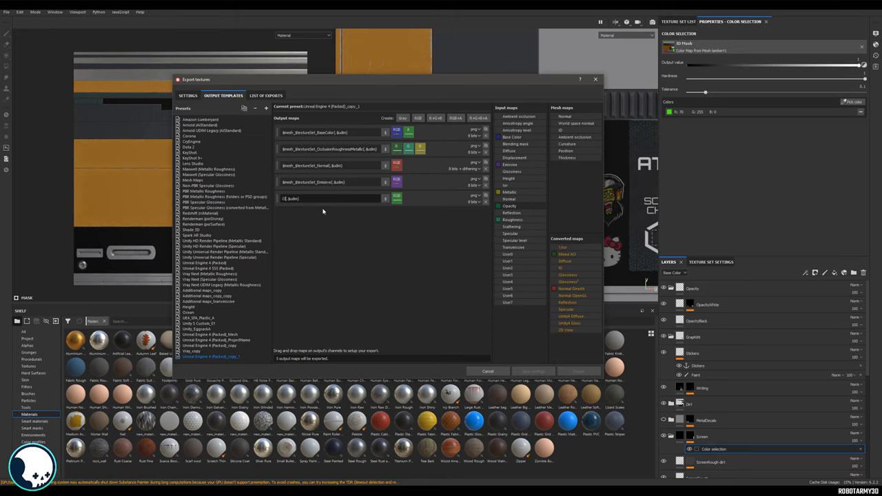
# Name the new map $project_Opacity and switch all output map names to the $project token
pyautogui.write('Opacity')
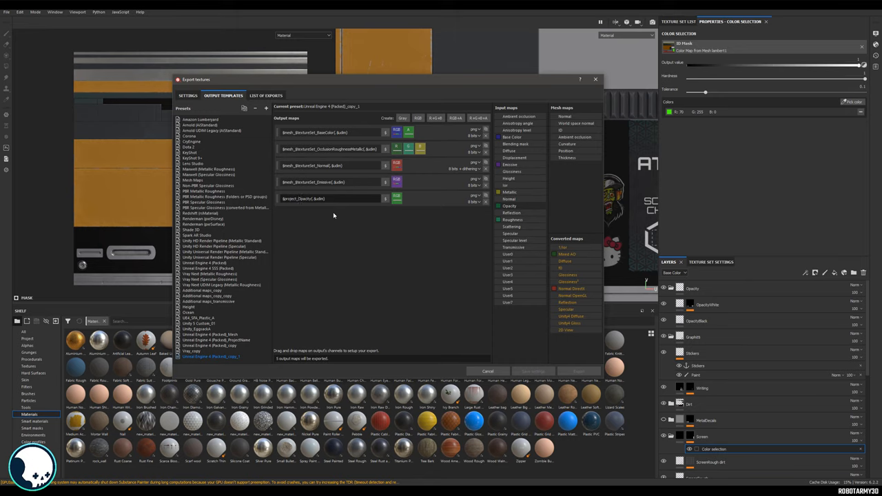
pyautogui.doubleClick(303, 198)
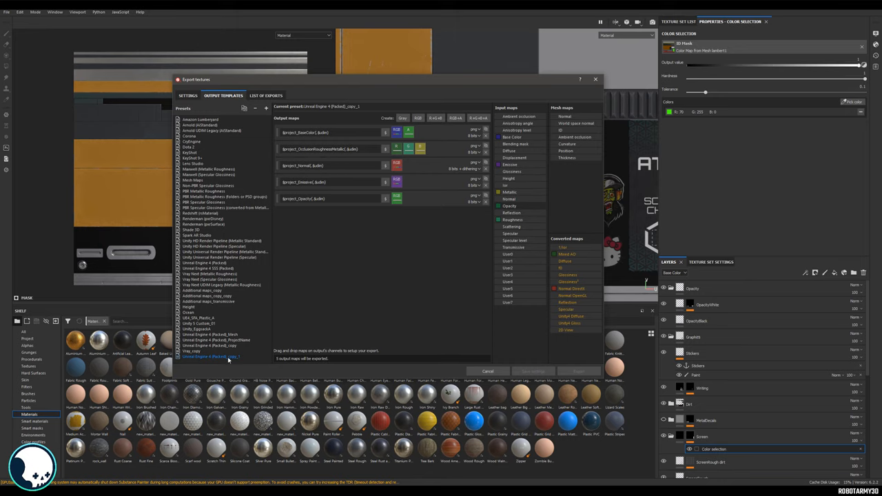
# Rename the copied preset as the Opacity project version and return to export Settings
pyautogui.click(210, 355)
pyautogui.write(' Opacity Project')
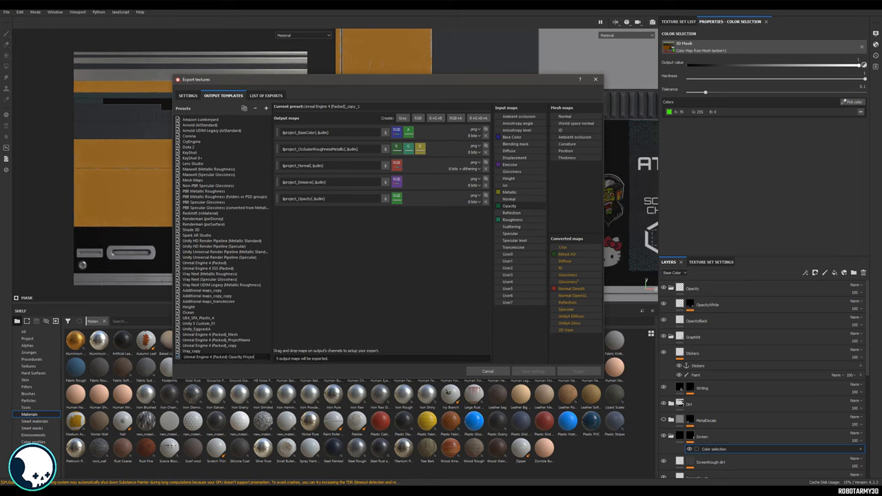
pyautogui.click(218, 356)
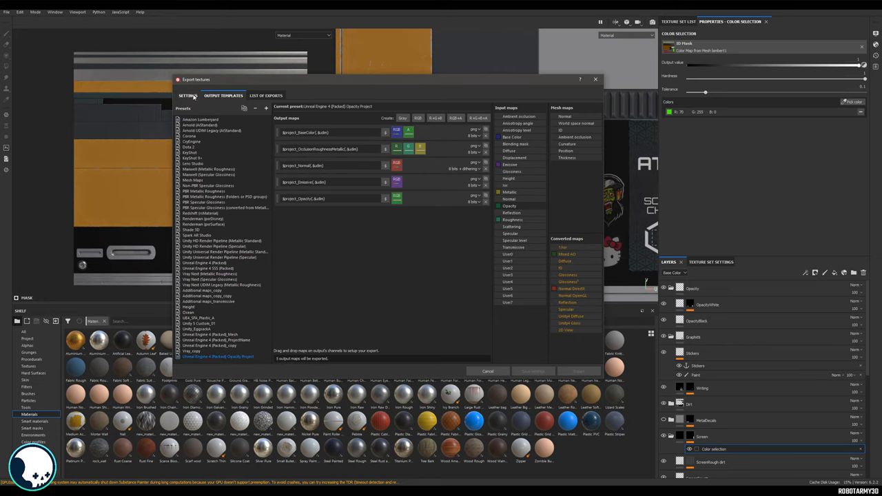
pyautogui.click(187, 97)
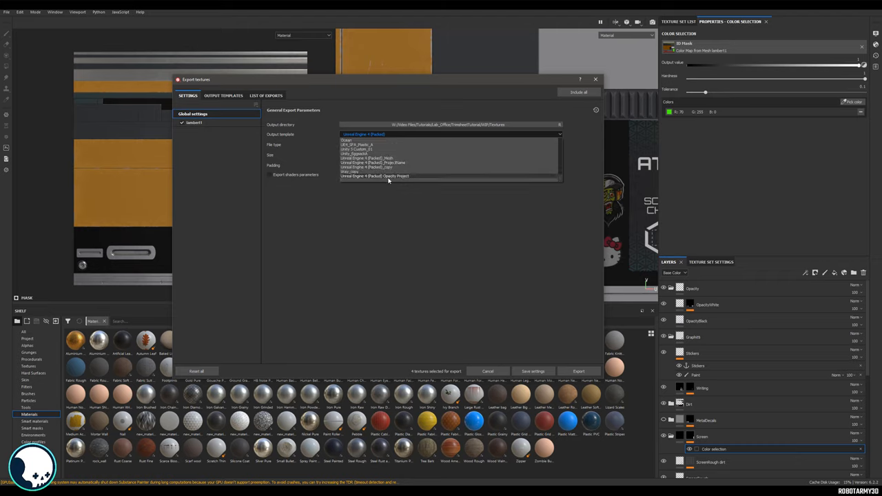
# Select the custom opacity preset so five files including the Opacity map export
pyautogui.click(266, 95)
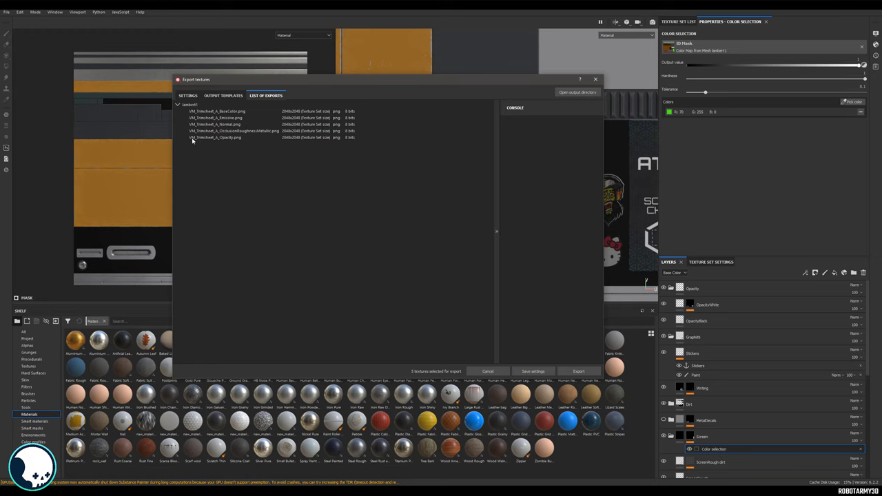
pyautogui.moveTo(212, 140)
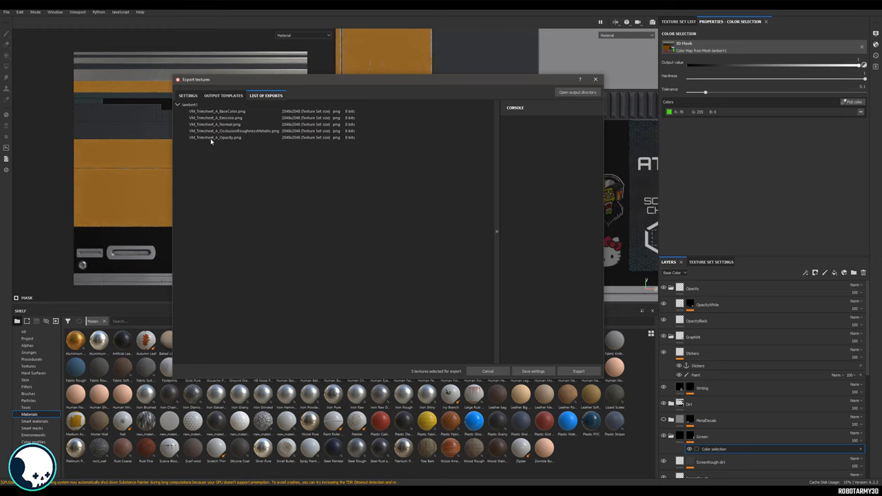